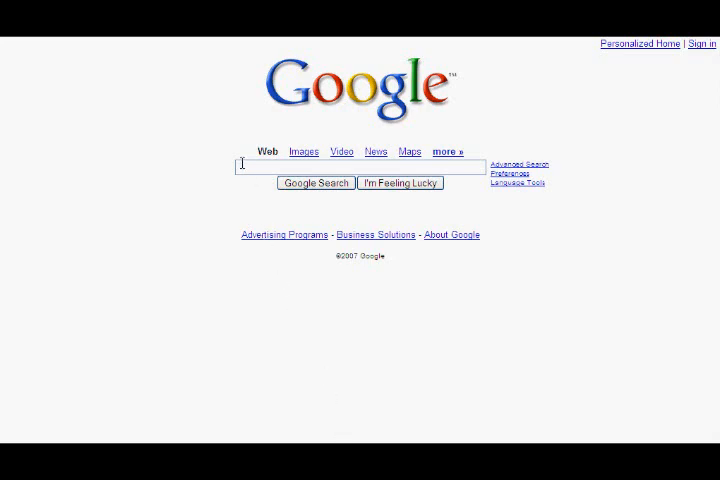
Search Google for the phone model 'sgh-c417'.
text(s)
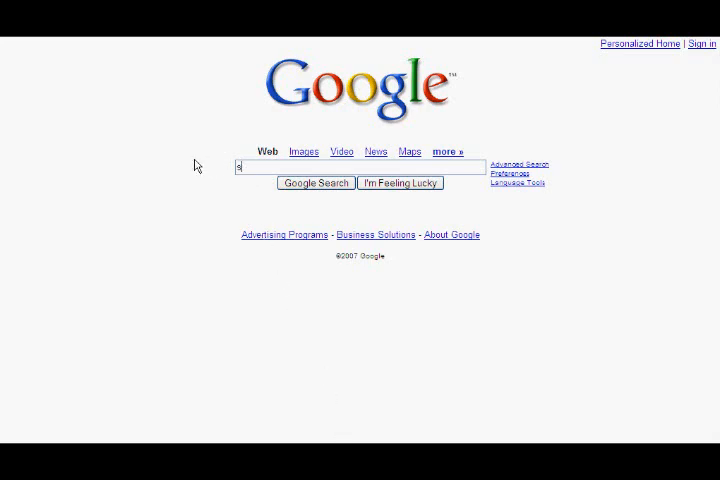
text(gh-c)
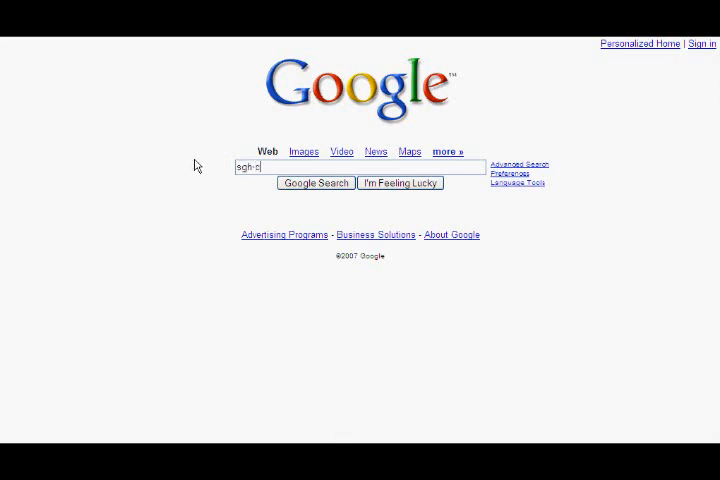
text(417)
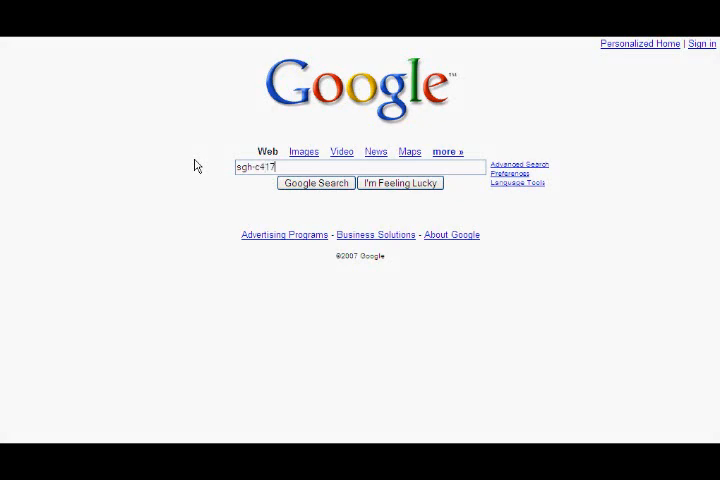
click(314, 182)
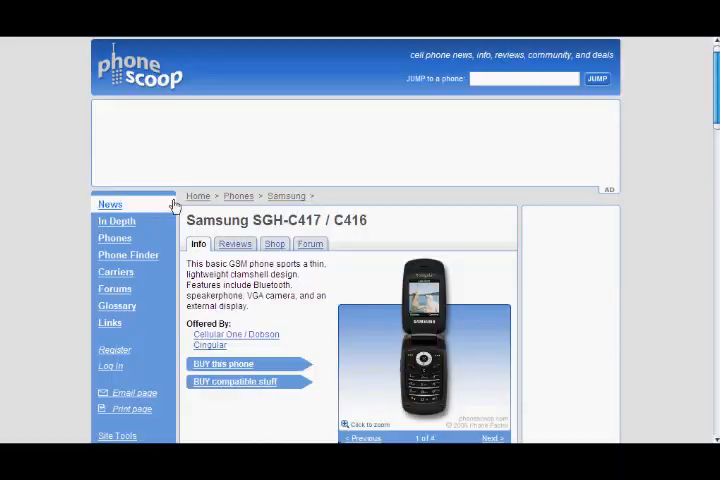
Scroll the Phone Scoop SGH-C417 page to the Specs section showing the display size.
scroll(down, 3)
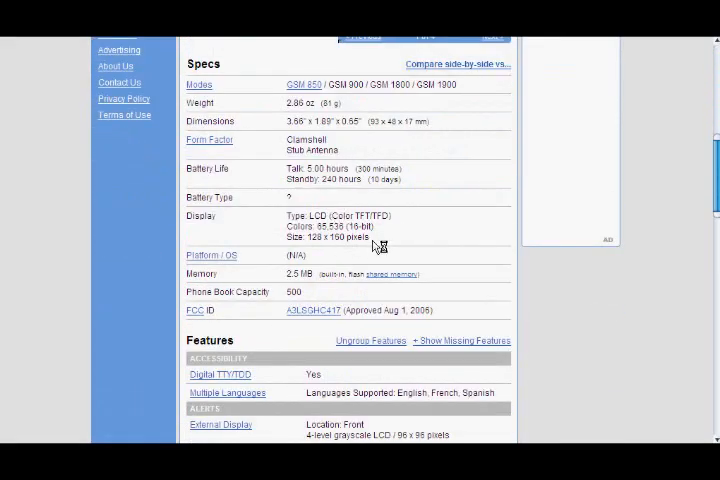
drag(288, 226, 372, 236)
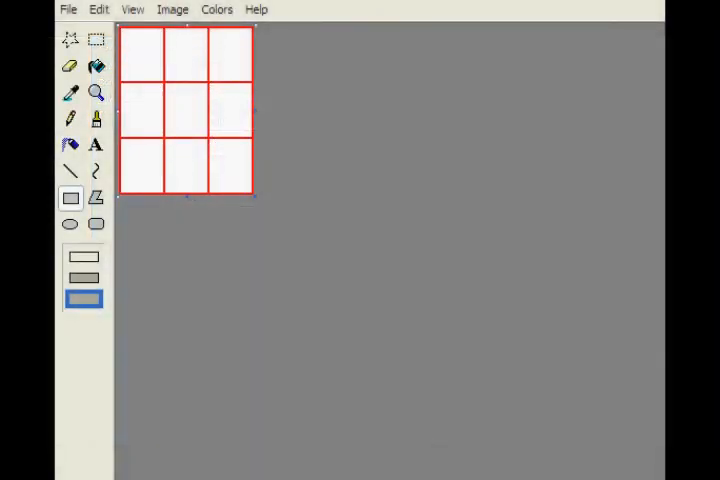
Zoom in on the red grid and paste a photo from a saved file into a cell.
click(96, 92)
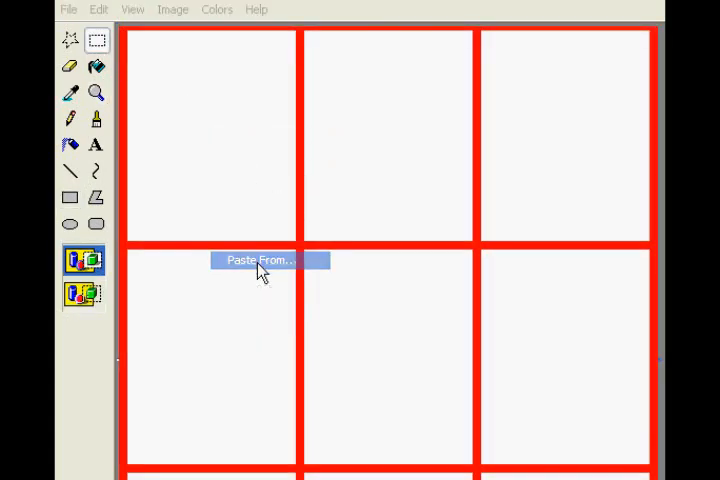
click(260, 260)
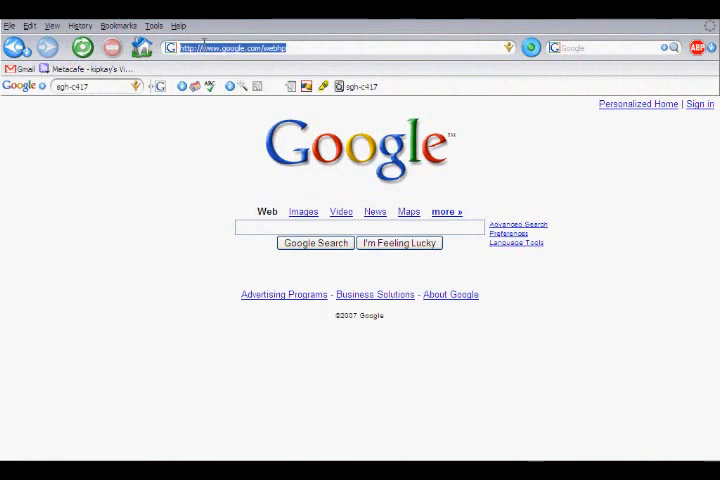
Go to myxertones.com from the address bar's 'myx' autocomplete suggestion.
text(myxertones.c)
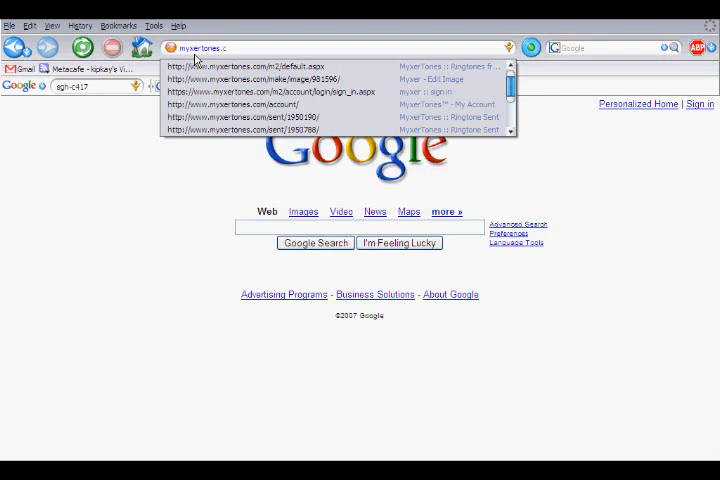
click(250, 68)
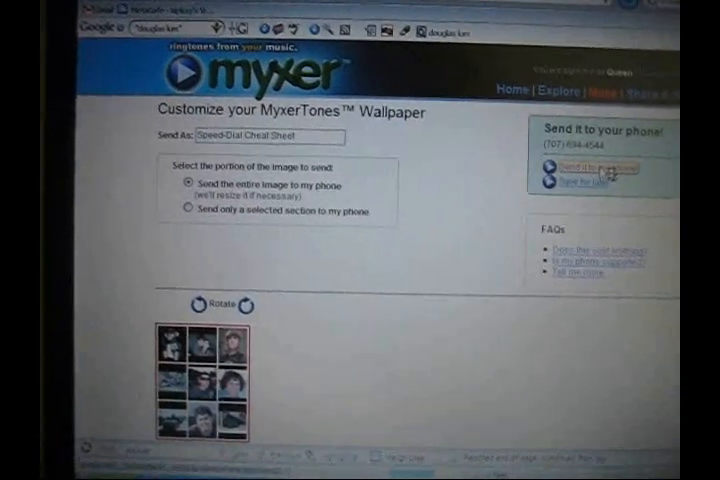
Send the Speed-Dial Cheat Sheet wallpaper to the phone.
click(590, 168)
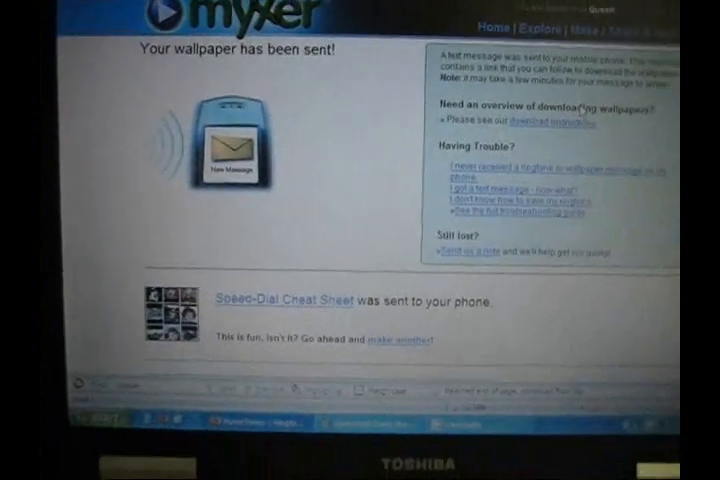